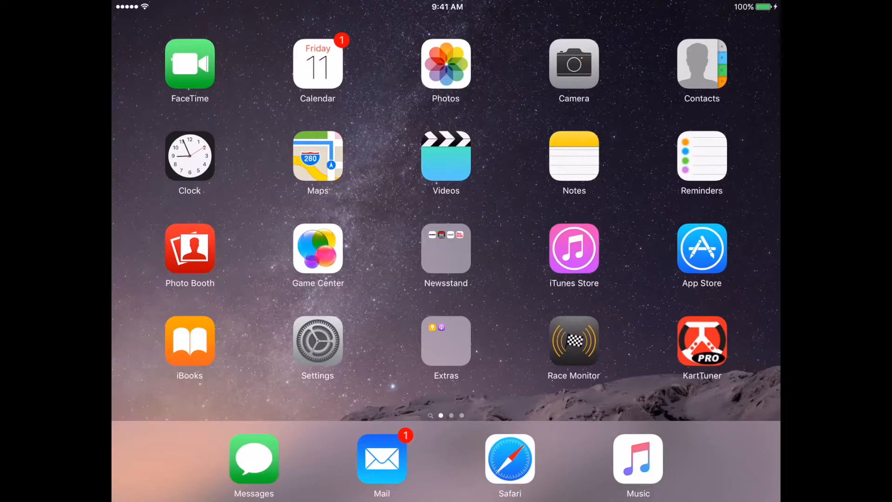
# Launch Race Monitor from the home screen to its list of current live races
pyautogui.click(574, 341)
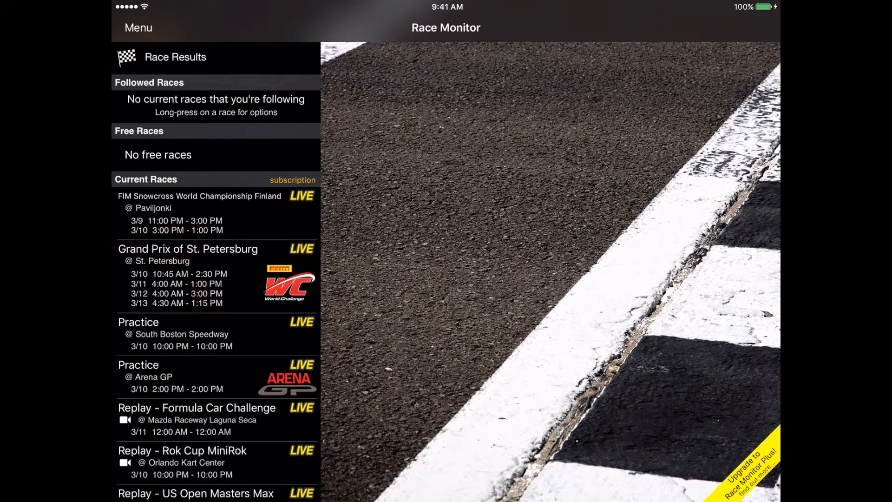
# Reach the settings page and bring up the live timing subscription purchase options
pyautogui.click(137, 27)
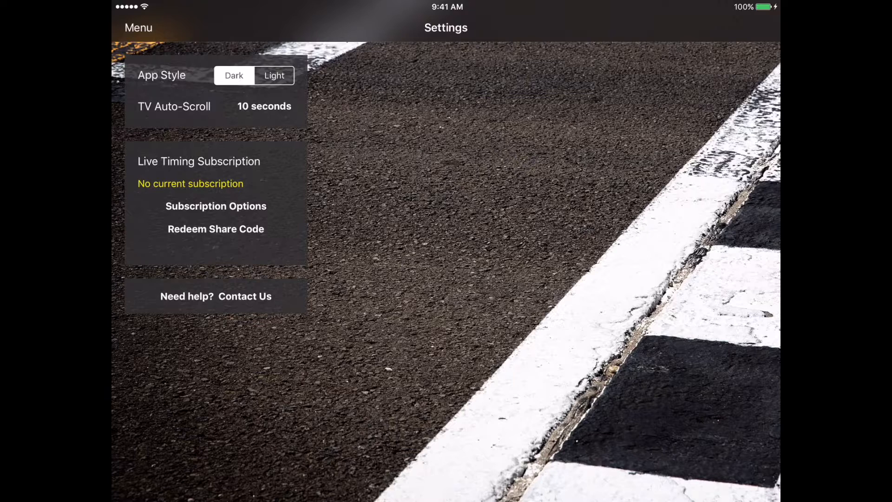
pyautogui.click(215, 206)
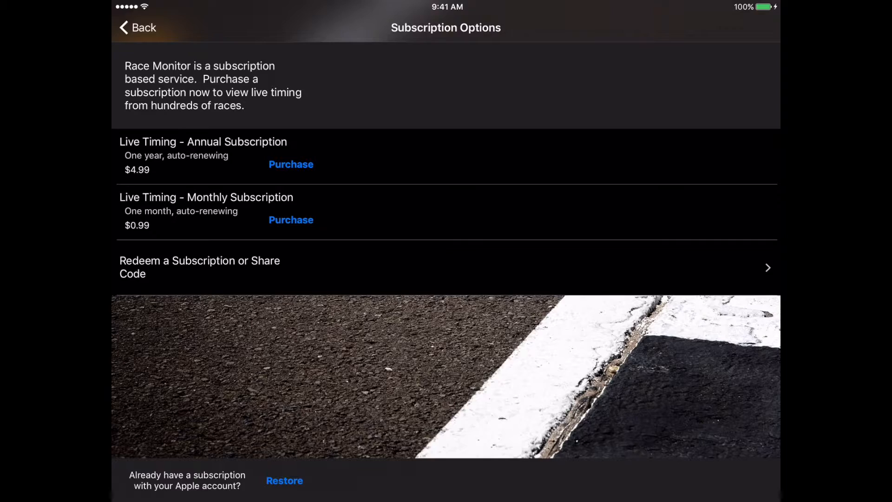
# Restore the existing subscription from the Apple account and acknowledge the Success alert
pyautogui.click(285, 481)
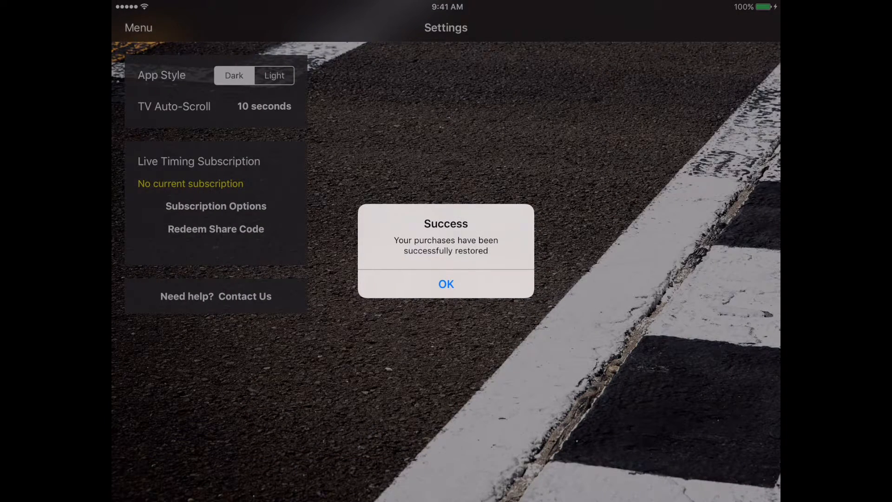
pyautogui.click(446, 284)
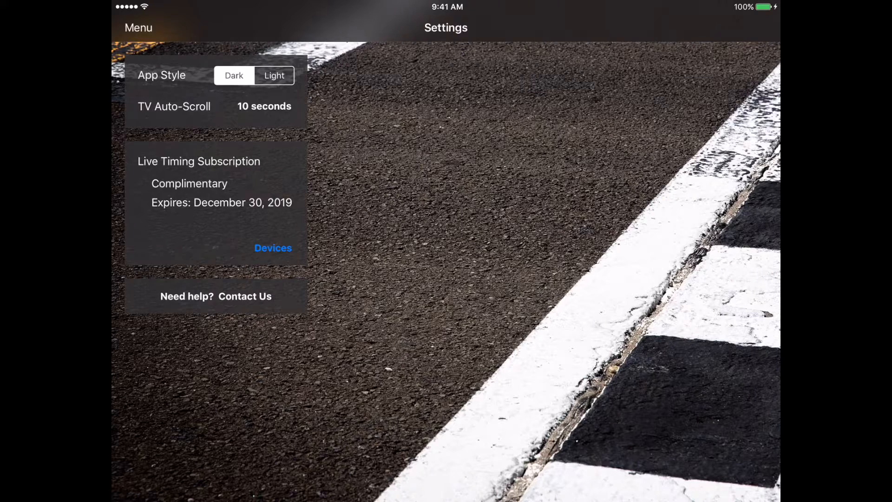
# Go to the SCCA racing section from the sections menu
pyautogui.click(140, 26)
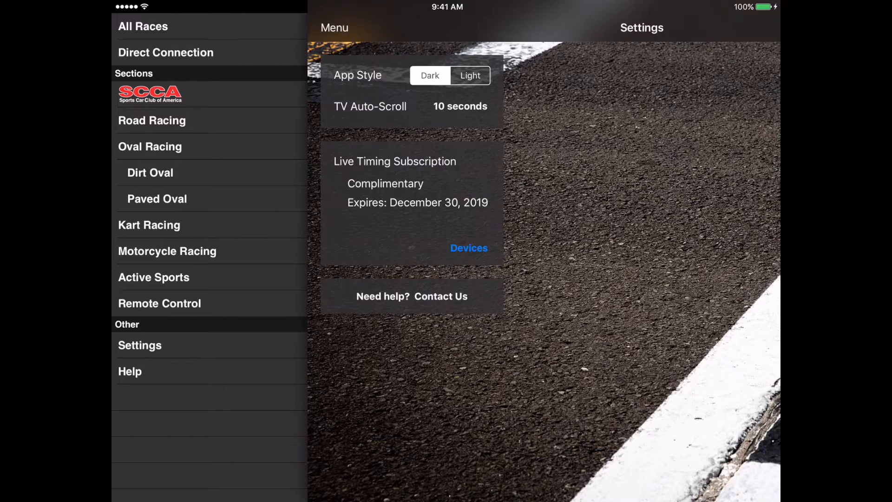
pyautogui.click(143, 26)
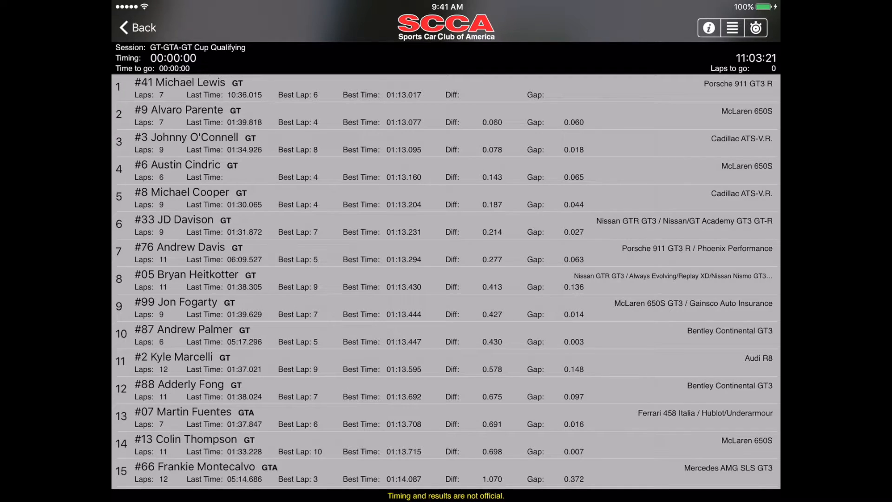
# Scroll the GT-GTA-GT Cup Qualifying results down to 22nd position
pyautogui.scroll(-3)
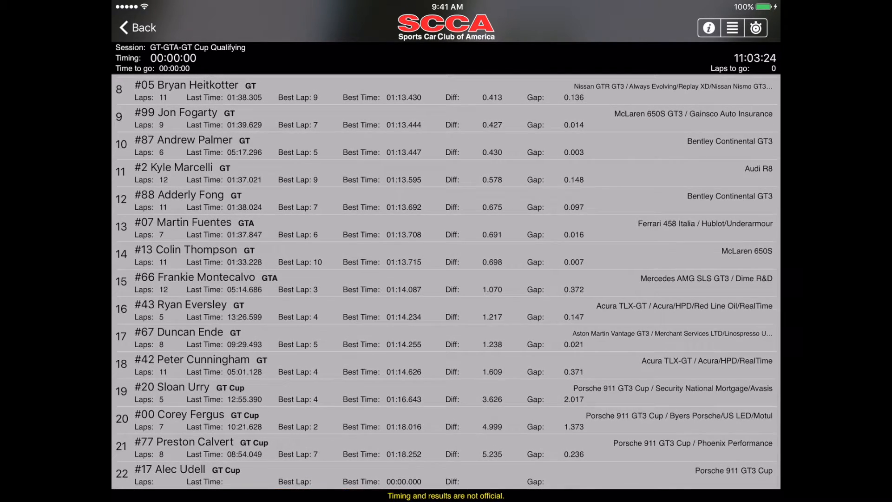